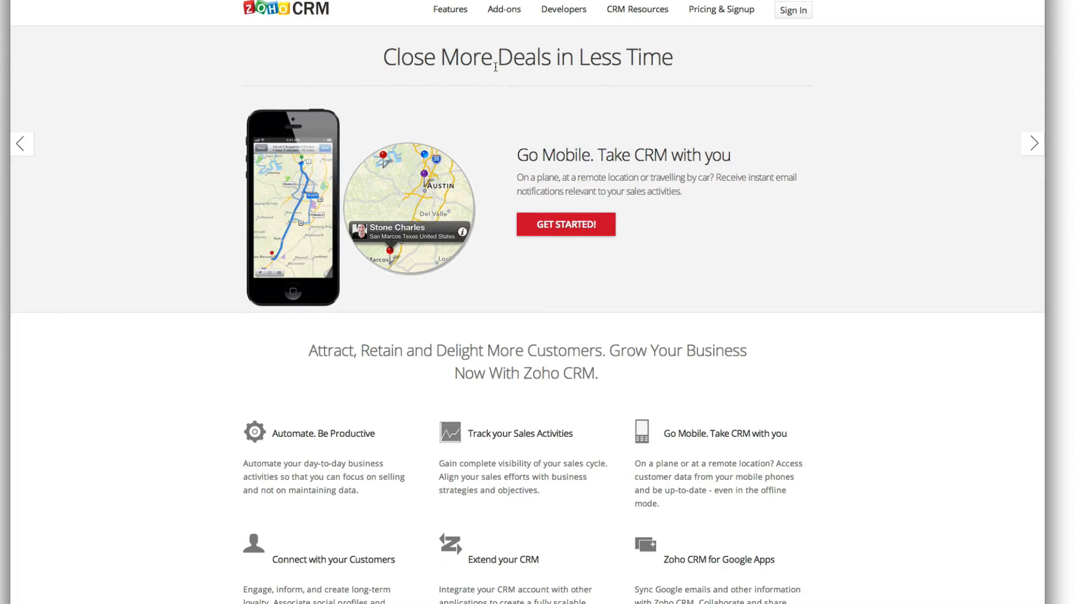
- Sign in to the Zoho CRM account from the homepage, reaching the Getting Started page
left_click(1033, 143)
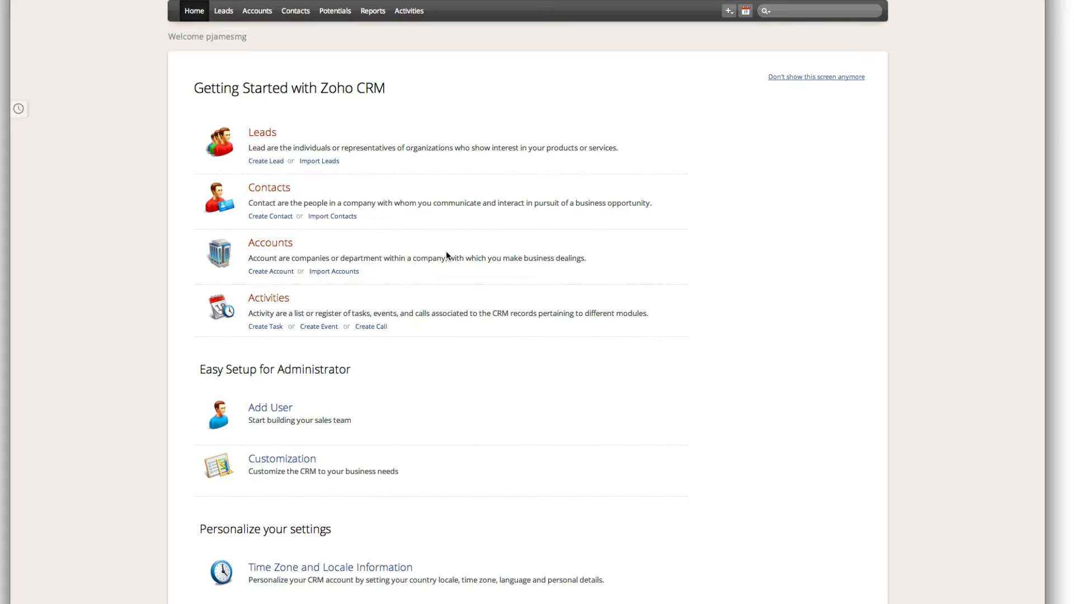
mouse_move(314, 132)
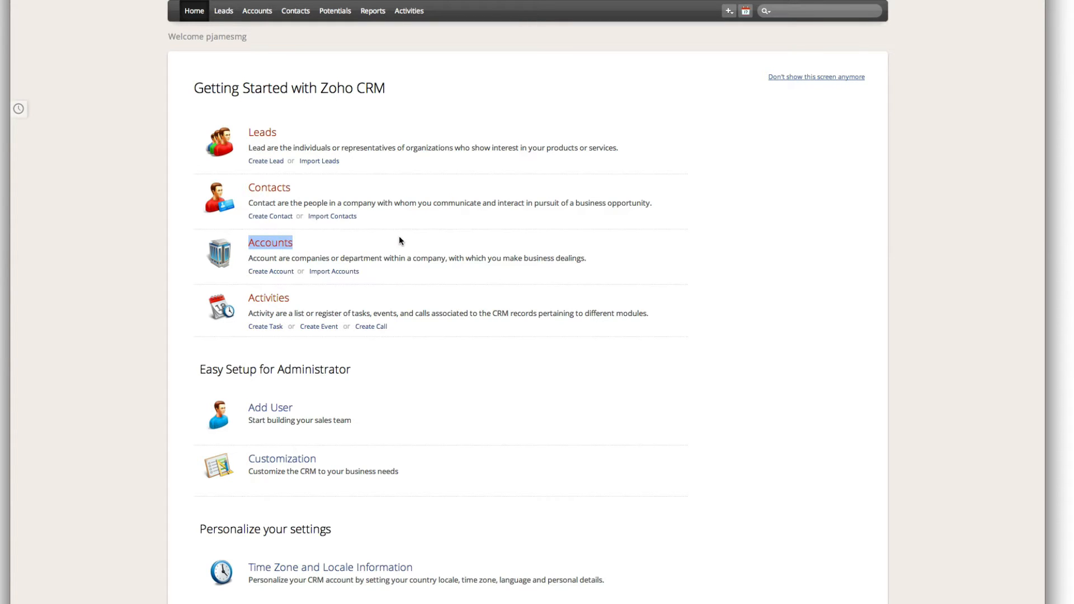
left_click(265, 161)
type("4/2/2014 Called Bob and he seemed incredibly interested in getting a Google")
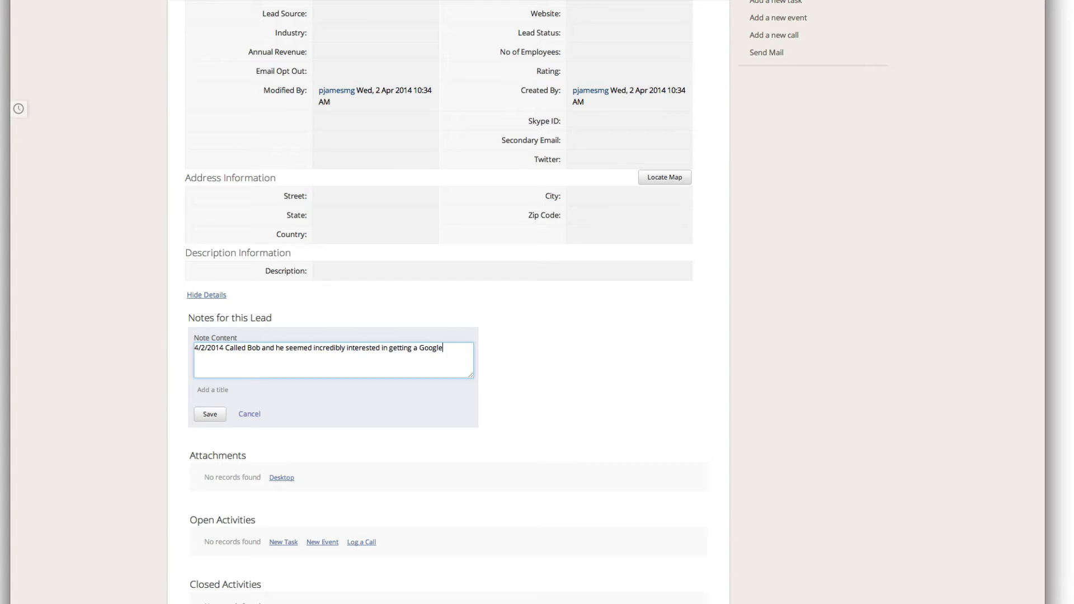
- Save the 4/2/2014 call note: Google+ Local listing verified, $795 per month with $500 startup, will call back
type("+ Local listing verified and ranked on the first page.")
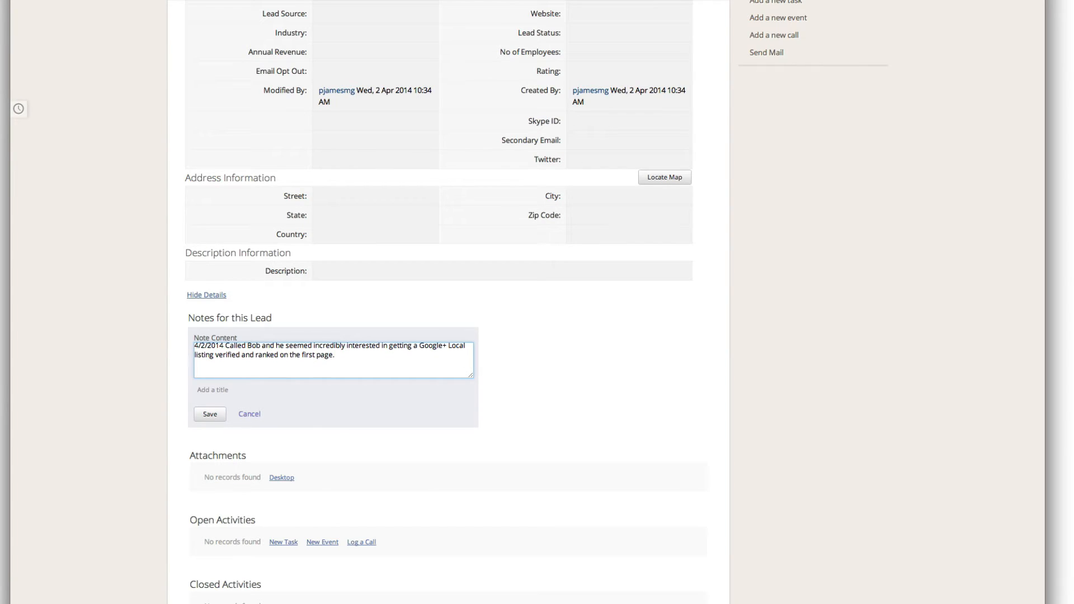
type("Confirm $795 per months with a $500 Startup")
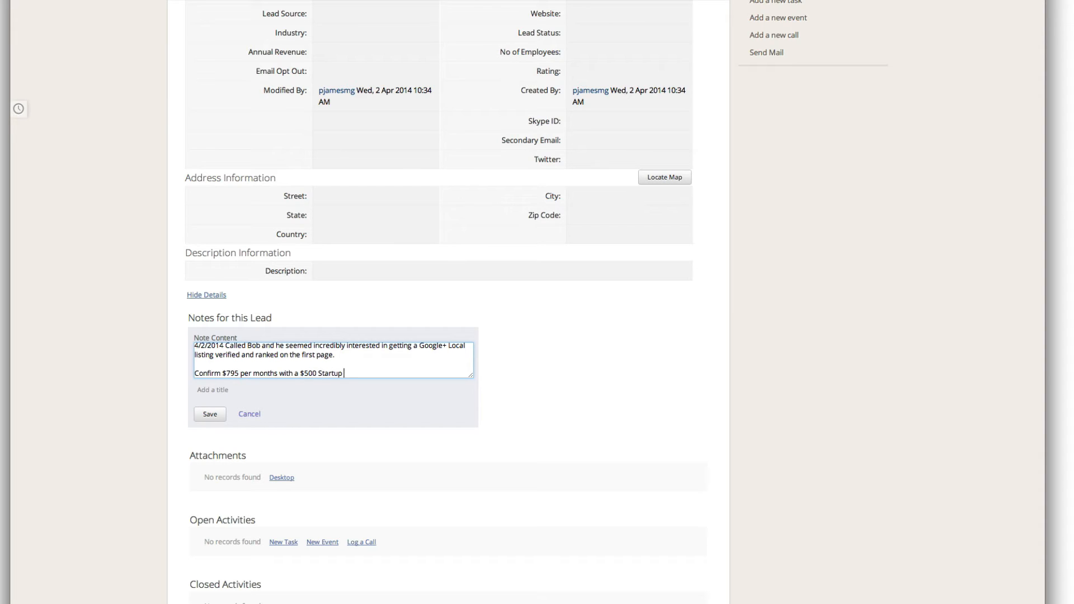
type("Will call bac")
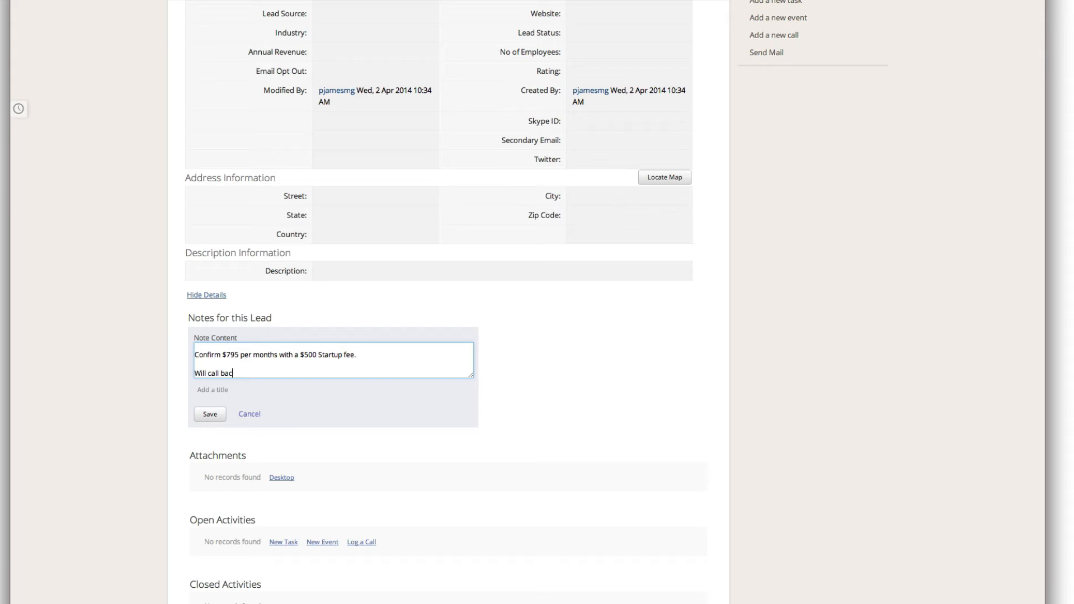
left_click(210, 418)
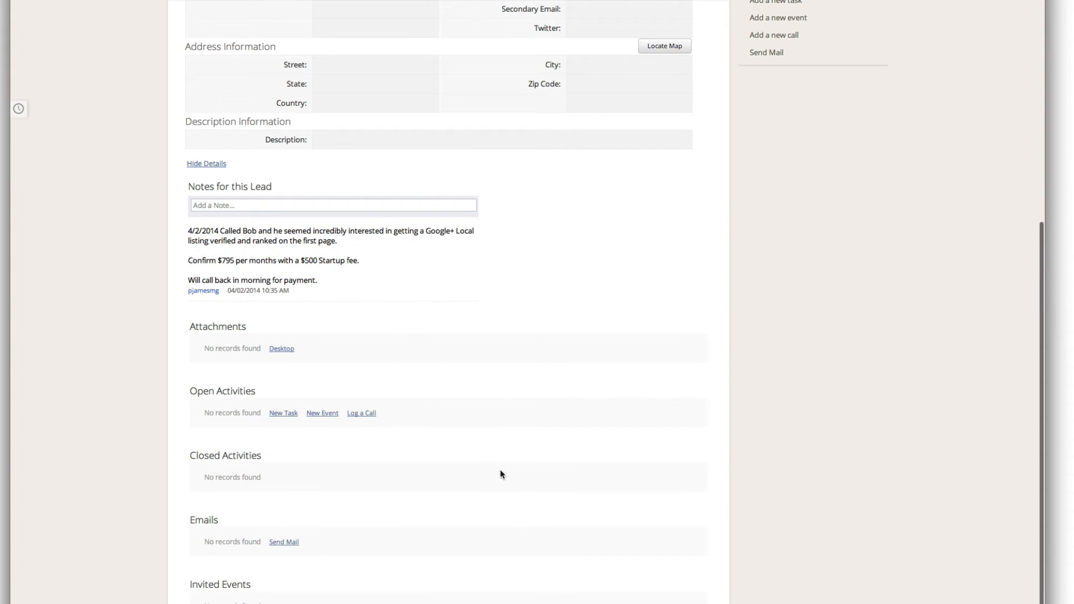
mouse_move(320, 397)
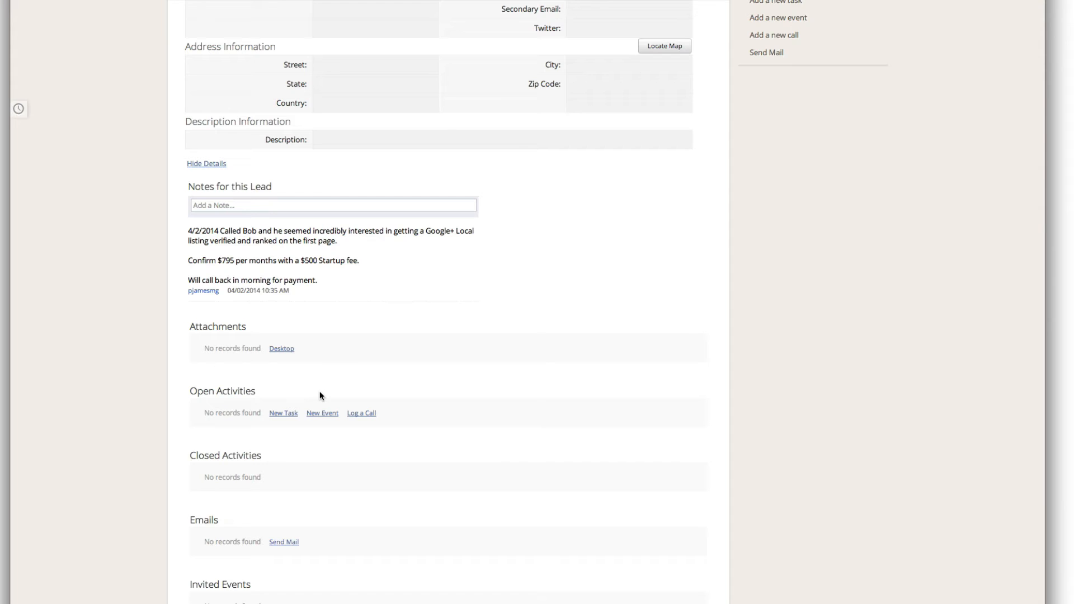
mouse_move(547, 424)
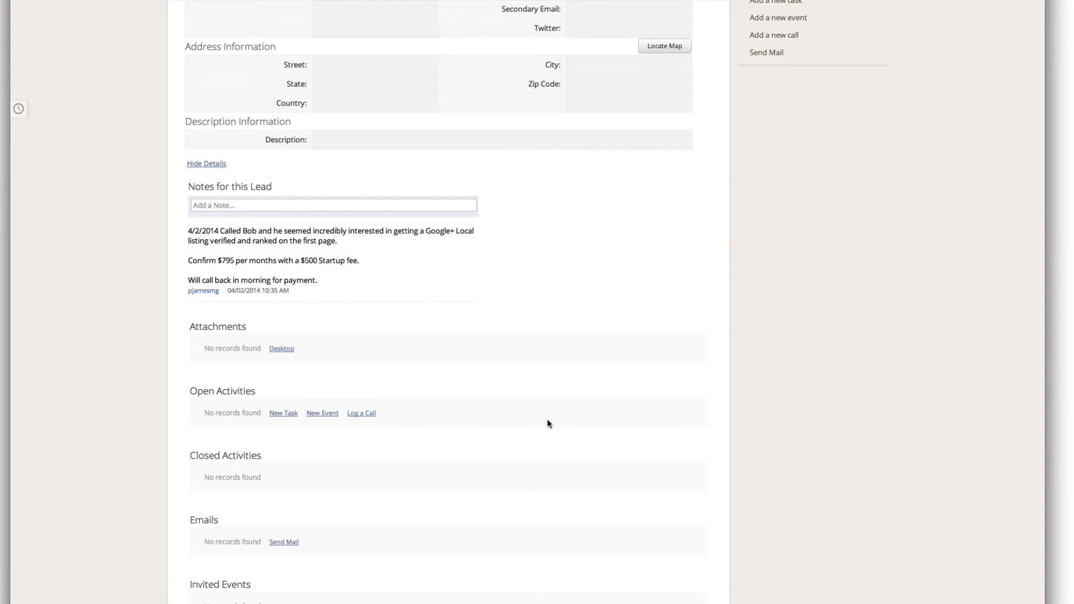
left_click(194, 10)
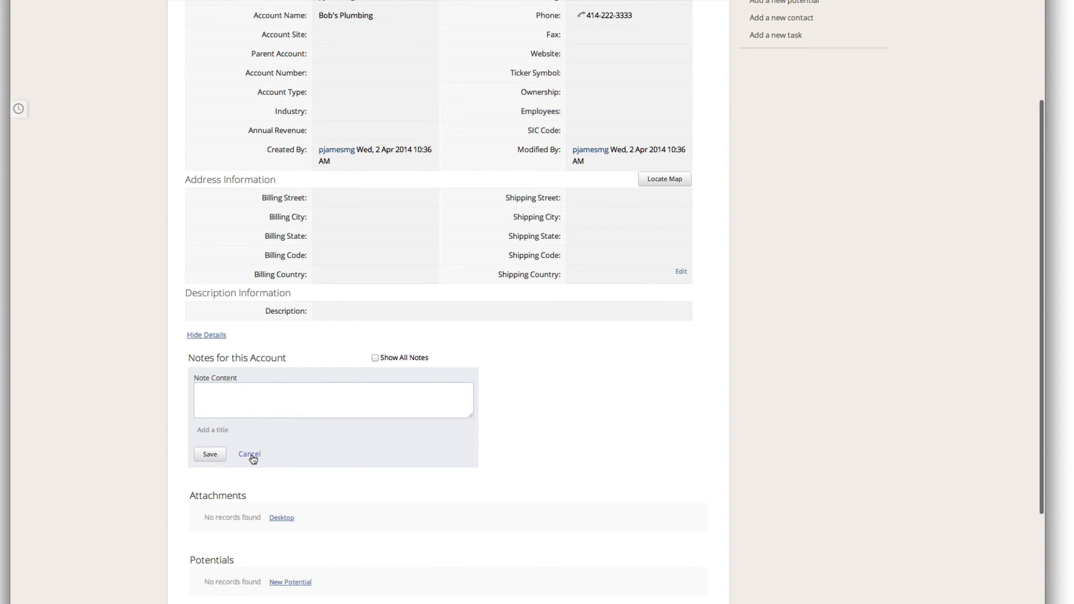
- Cancel the blank note on the Bob's Plumbing account, leaving its notes unchanged
left_click(194, 10)
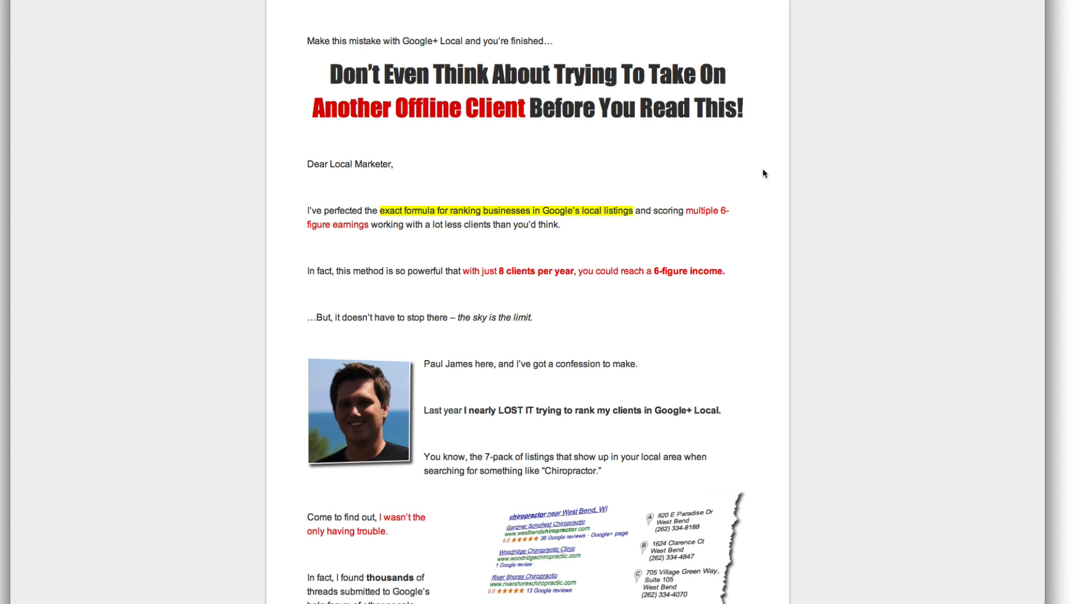
- Scroll down the Google+ Local sales letter to read the author's local-ranking struggles
scroll("down", 3)
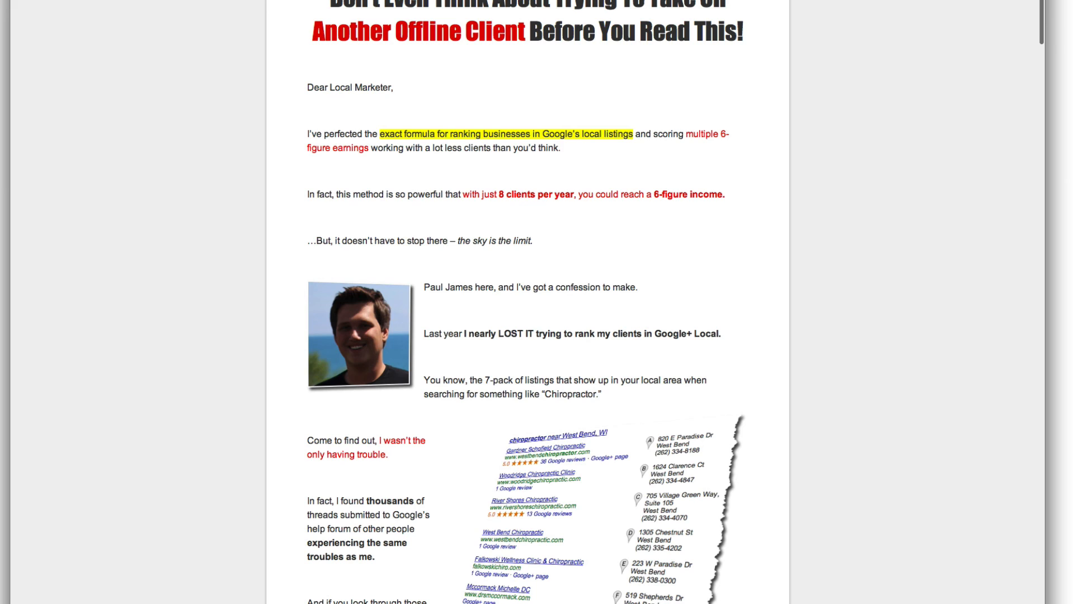